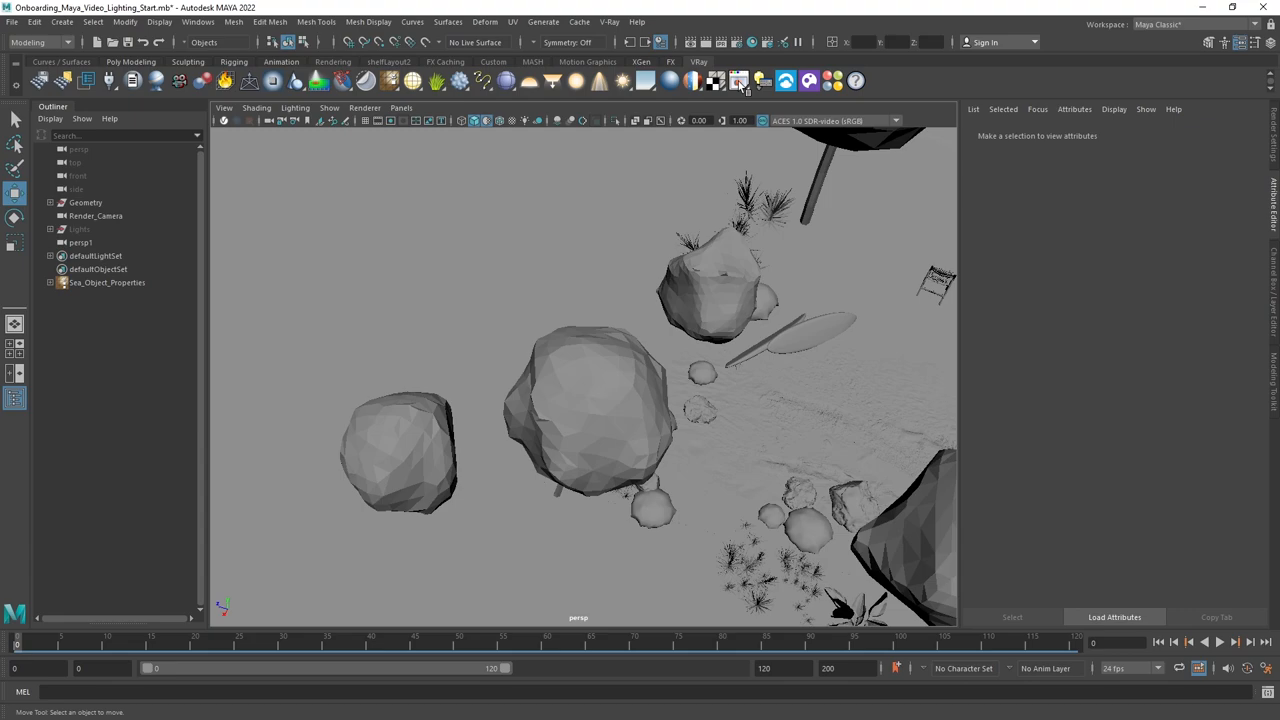
- Select VRaySun1 and start an IPR render in the V-Ray Frame Buffer
{"action": "left_click", "coordinate": [736, 80]}
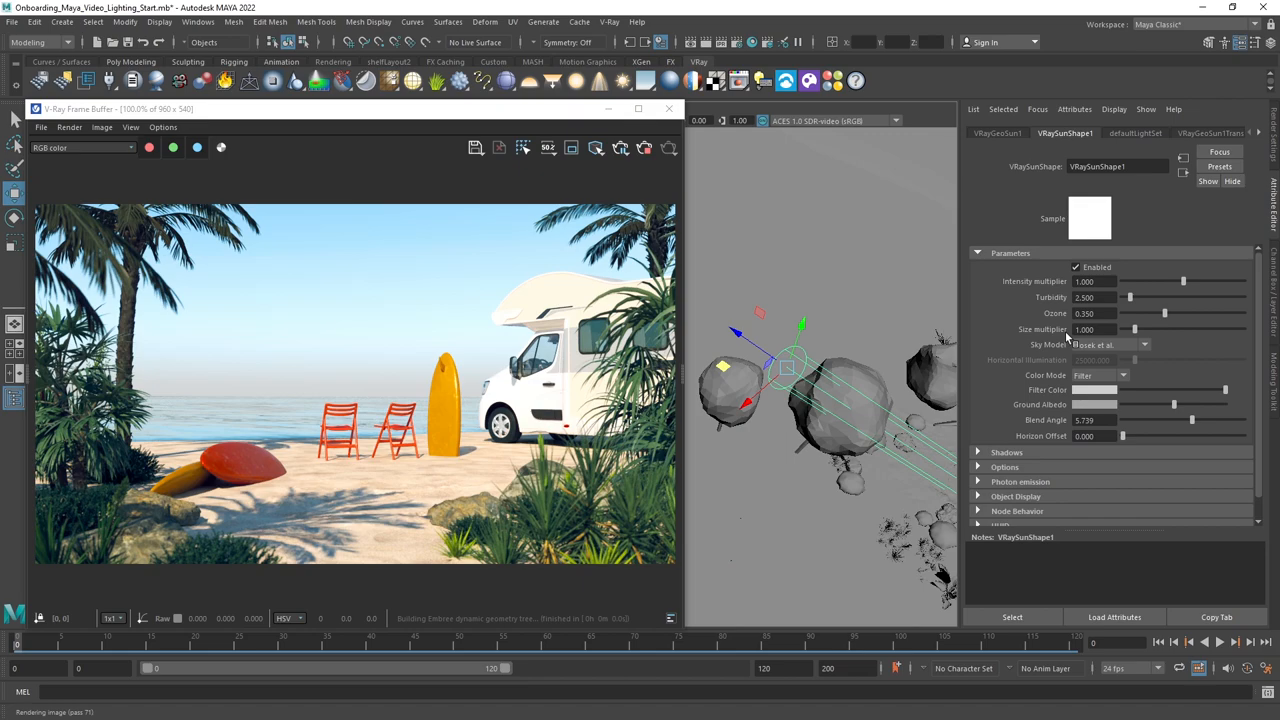
{"action": "left_click", "coordinate": [1110, 344]}
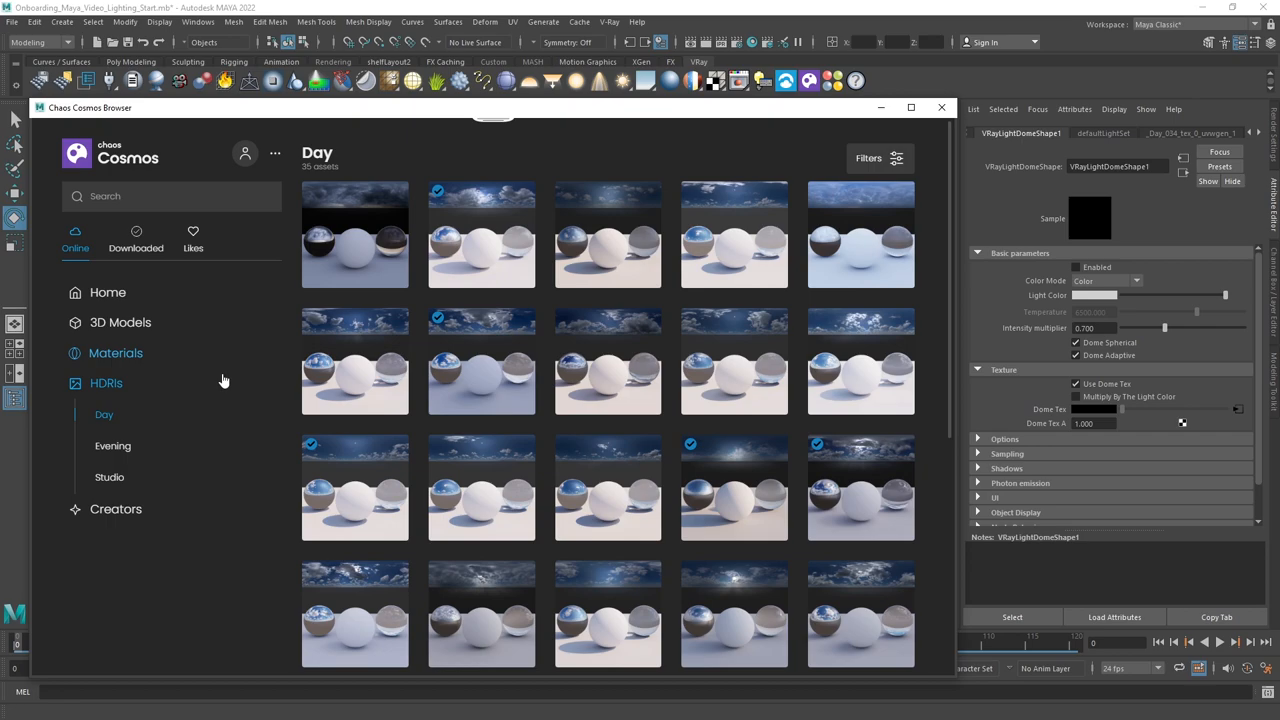
- Browse the Chaos Cosmos library to the HDRIs > Day collection
{"action": "left_click", "coordinate": [112, 444]}
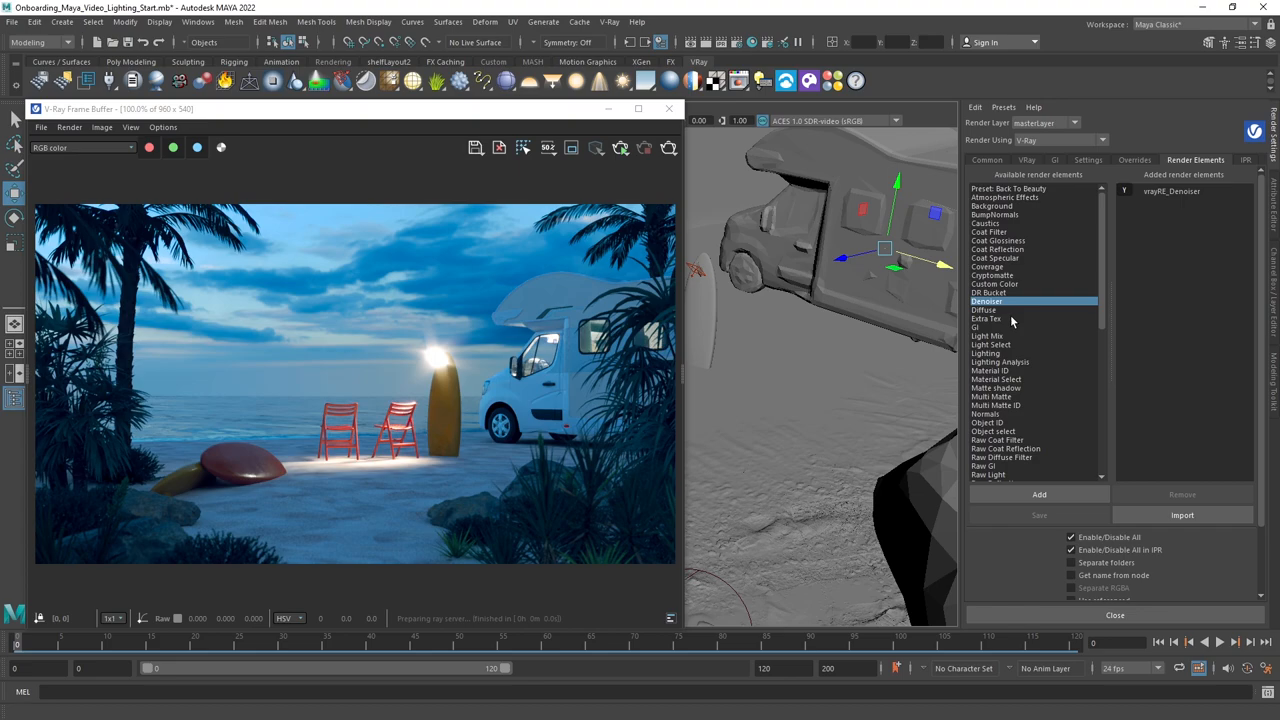
- Add the V-Ray Denoiser element in Render Settings > Render Elements
{"action": "left_click", "coordinate": [1038, 494]}
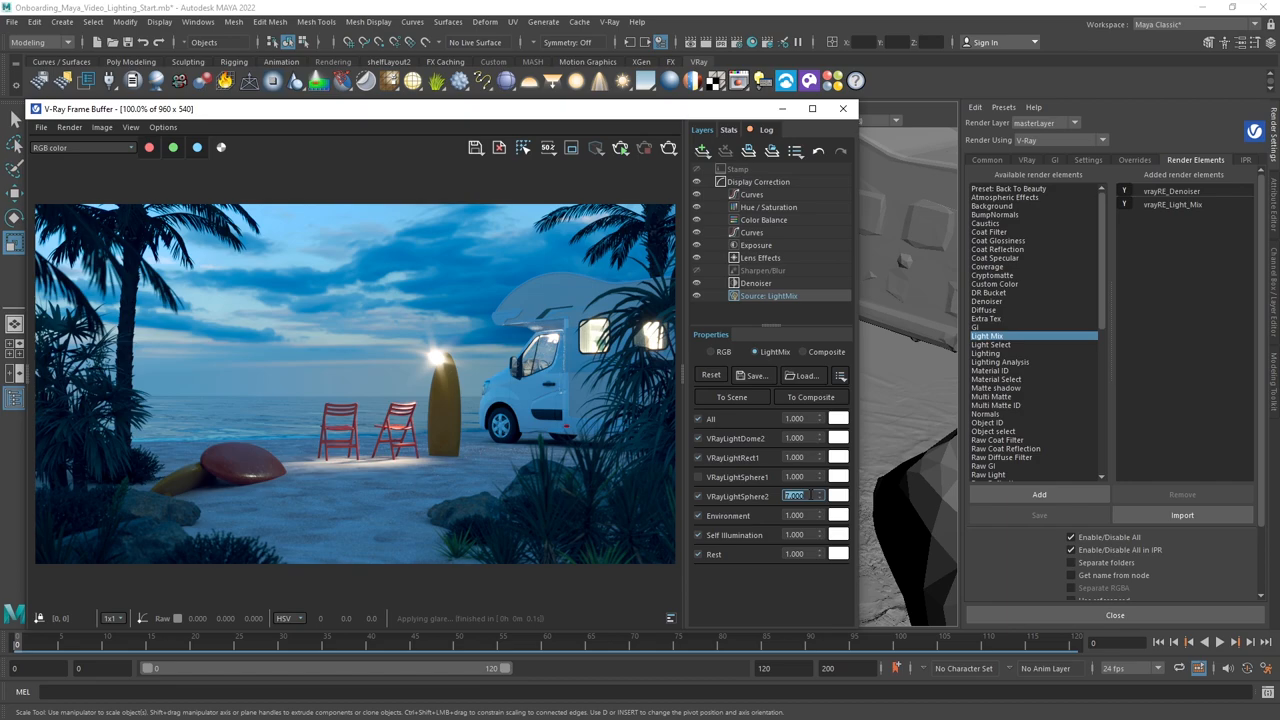
- Choose a light's colour swatch in Light Mix, bringing up the color picker on pale cyan
{"action": "left_click", "coordinate": [848, 456]}
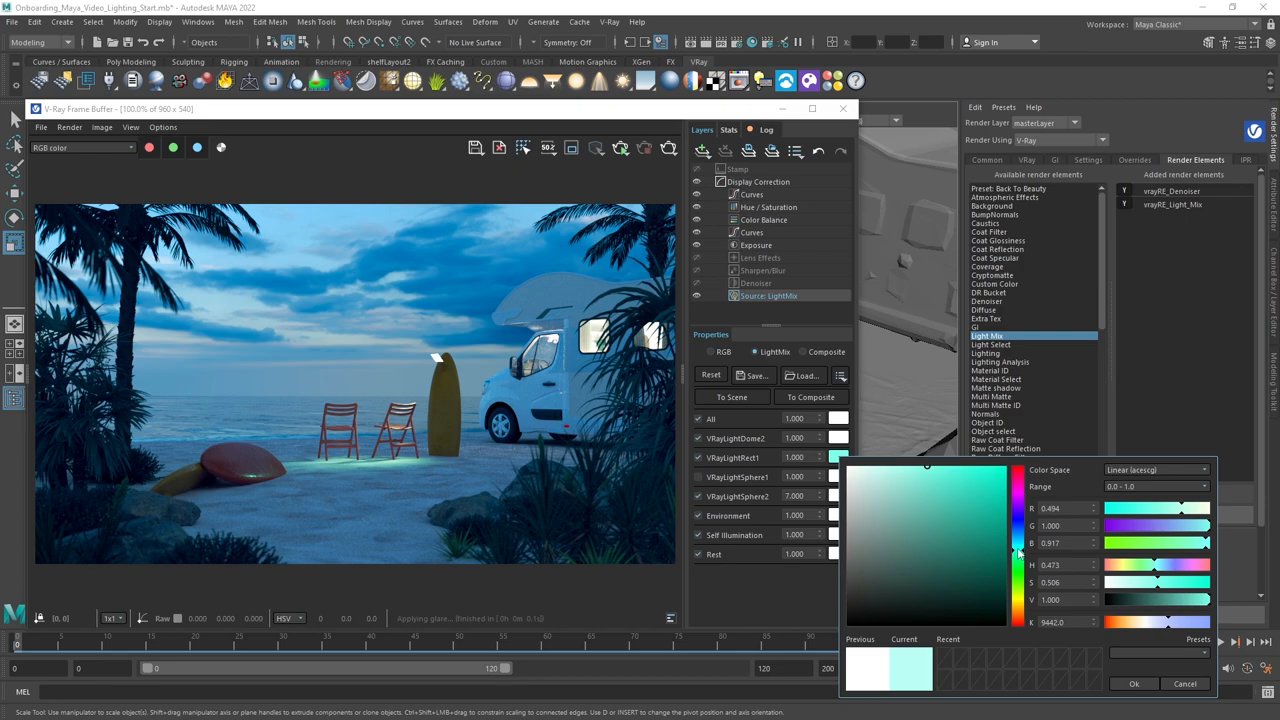
{"action": "left_click", "coordinate": [1136, 684]}
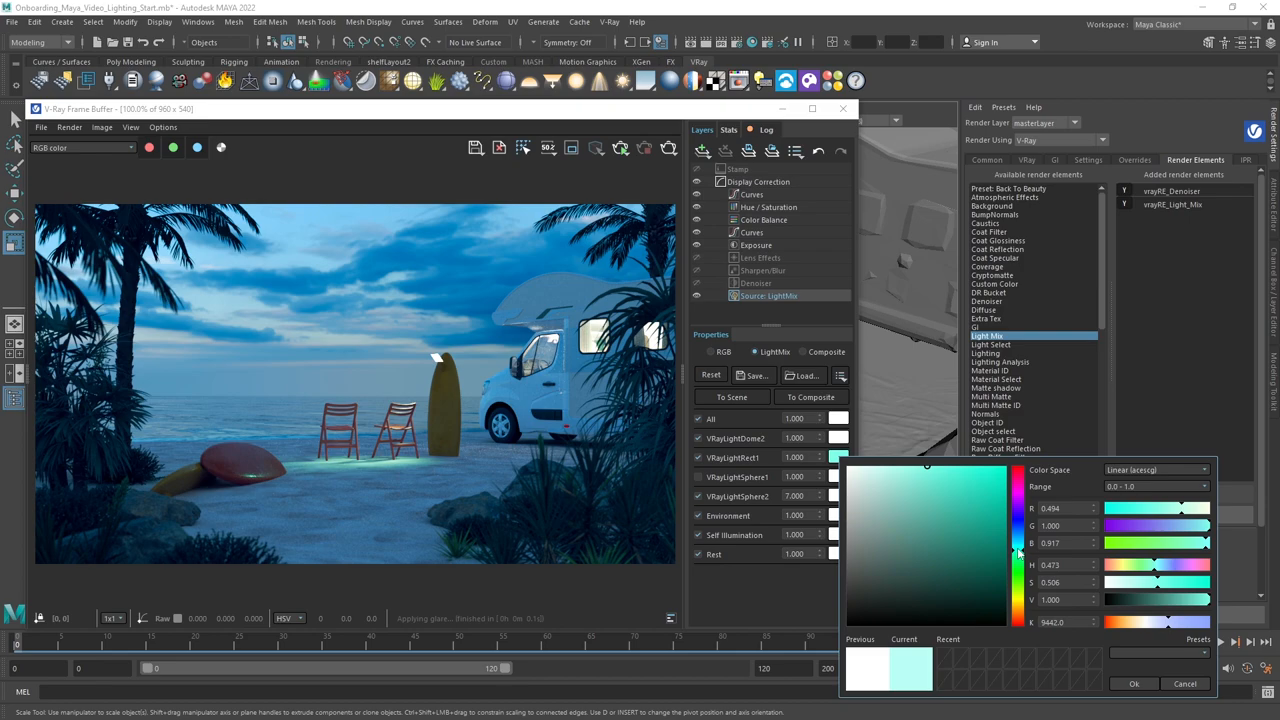